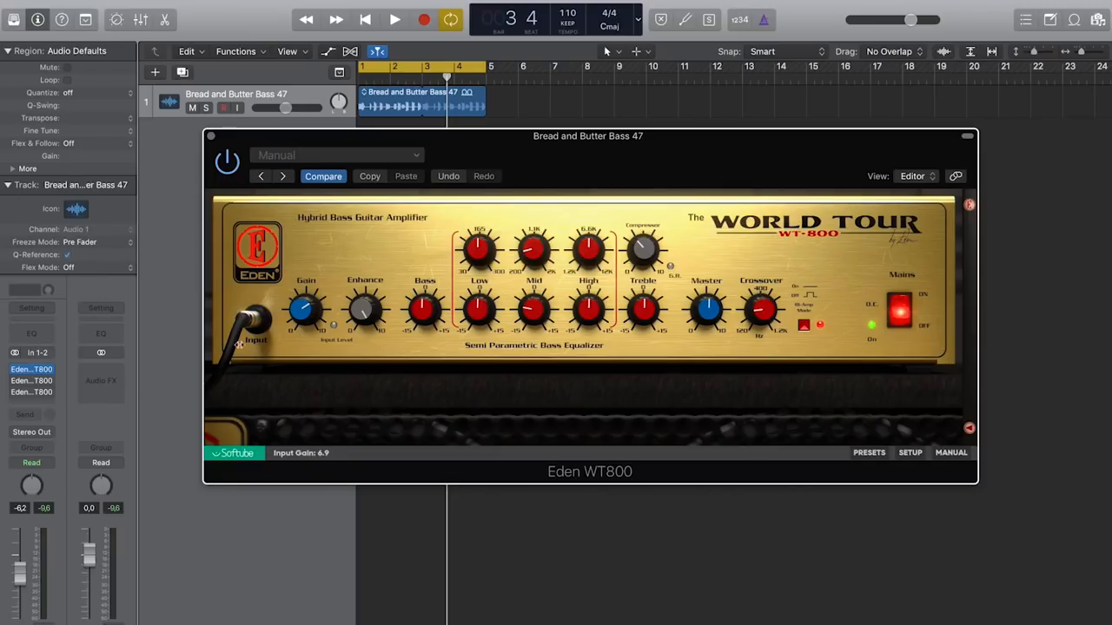
mouse_move(365, 337)
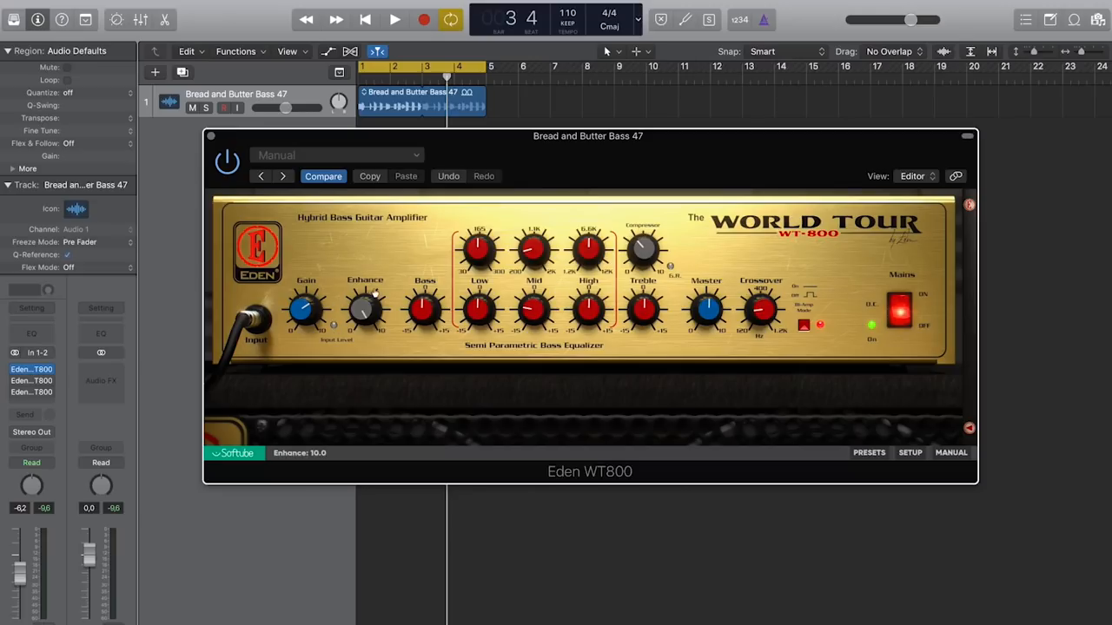
Bring the Enhance knob down from its 10.0 maximum to about 7.7.
left_click_drag(365, 310, 365, 326)
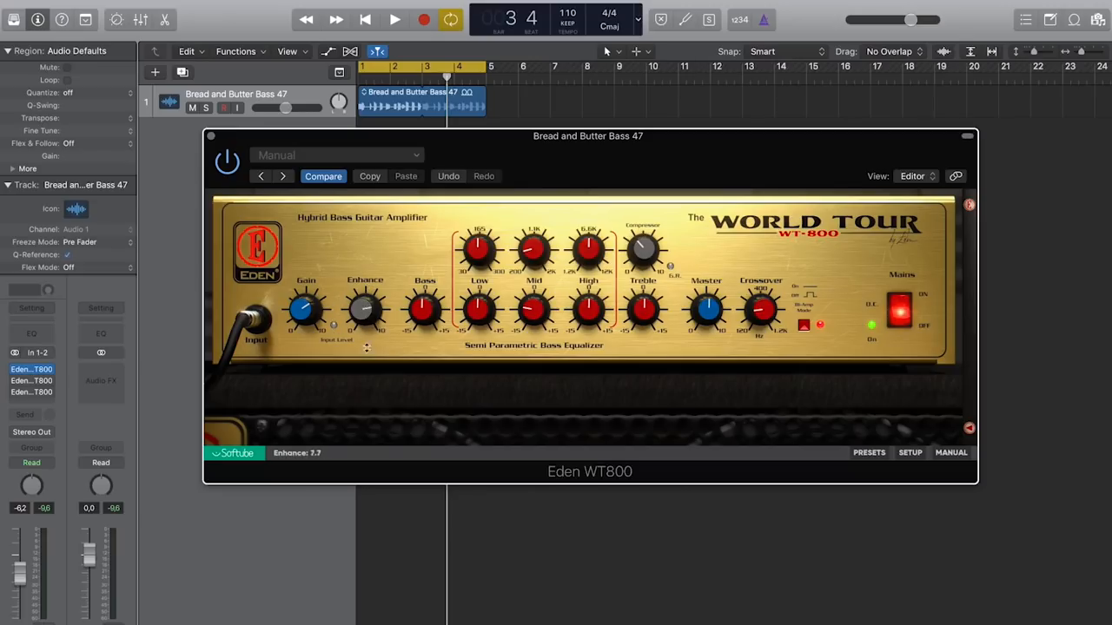
left_click_drag(365, 304, 365, 338)
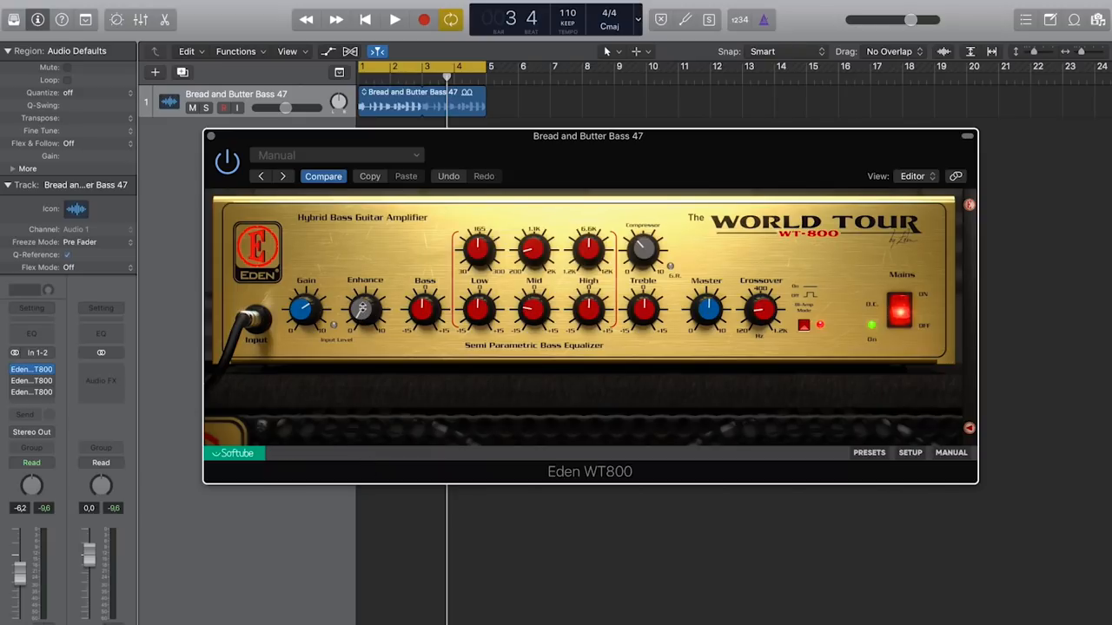
Start playback and lower Enhance to 4.7 while listening to the bass.
left_click(392, 19)
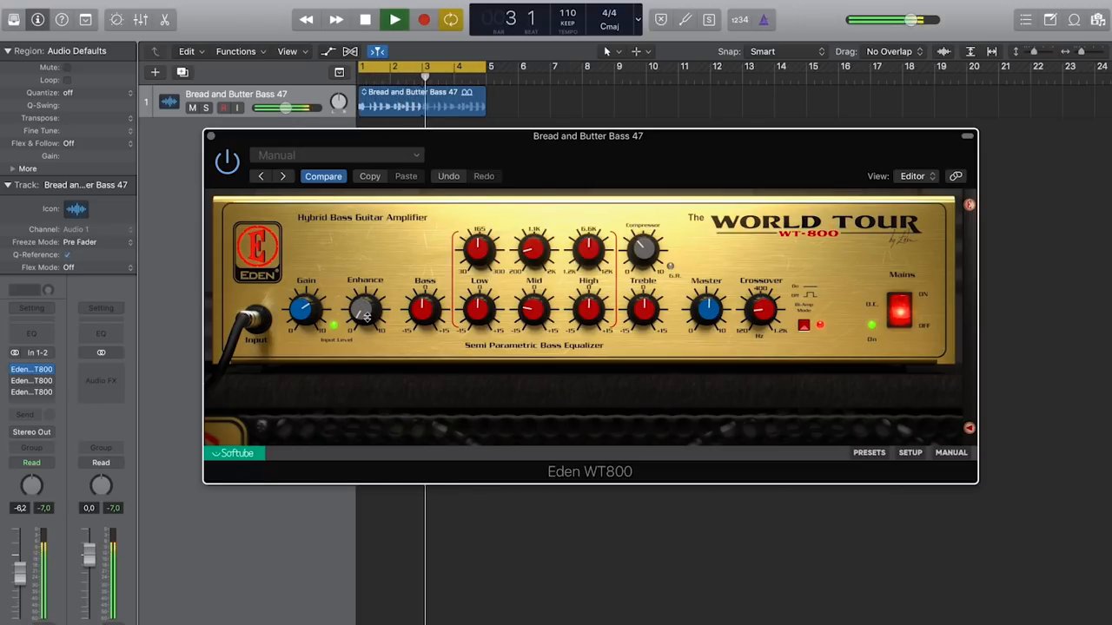
left_click_drag(365, 309, 368, 299)
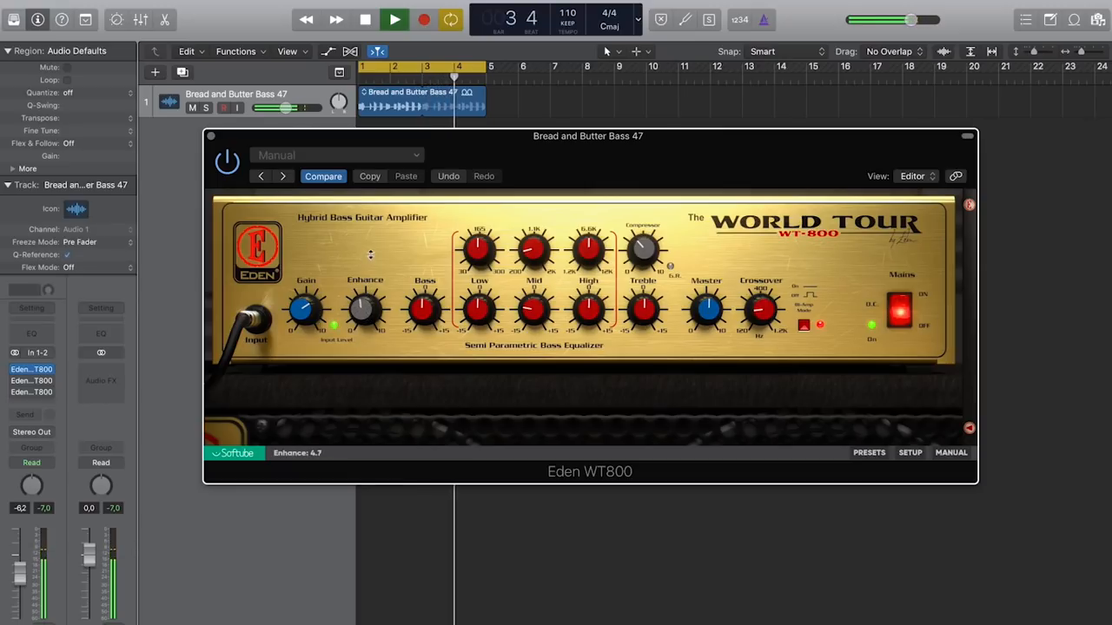